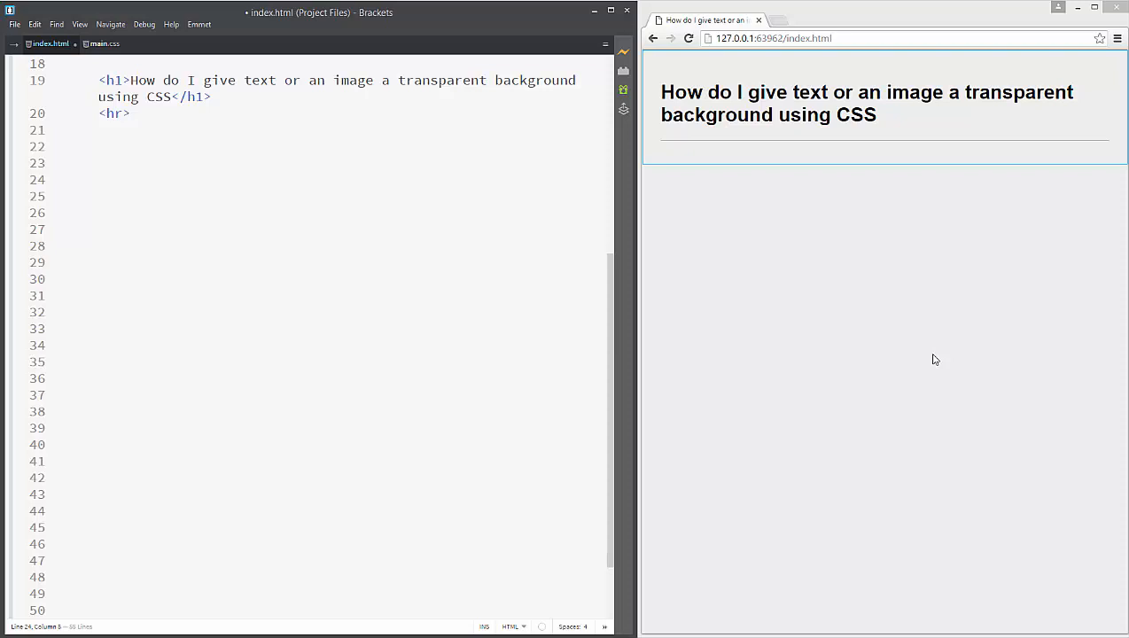
{"action": "mouse_move", "coordinate": [933, 354]}
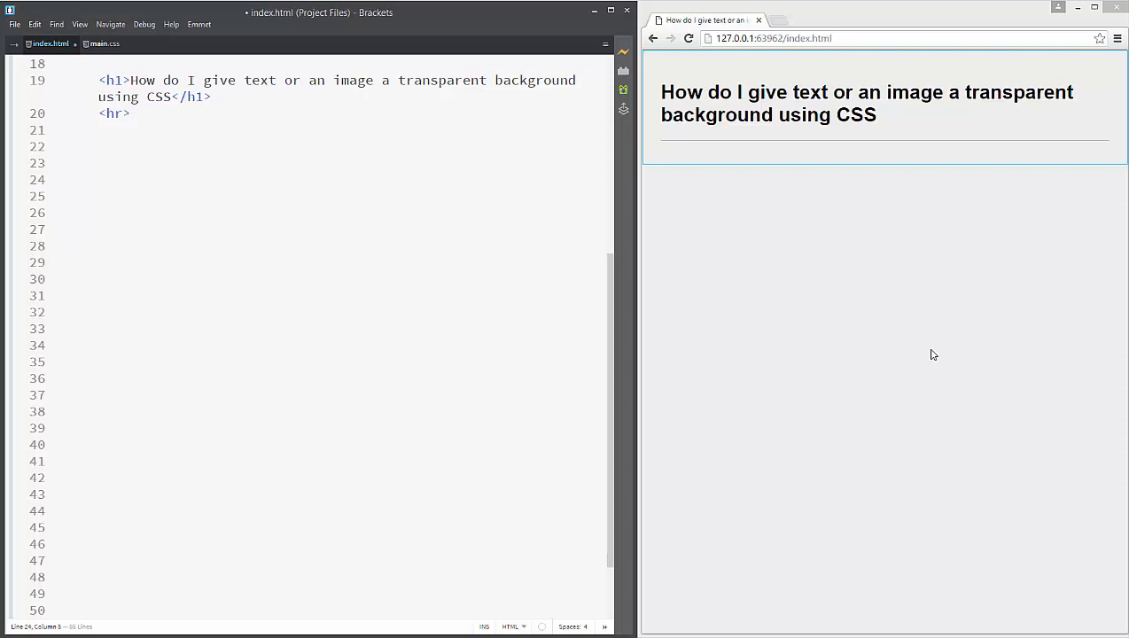
{"action": "mouse_move", "coordinate": [895, 338]}
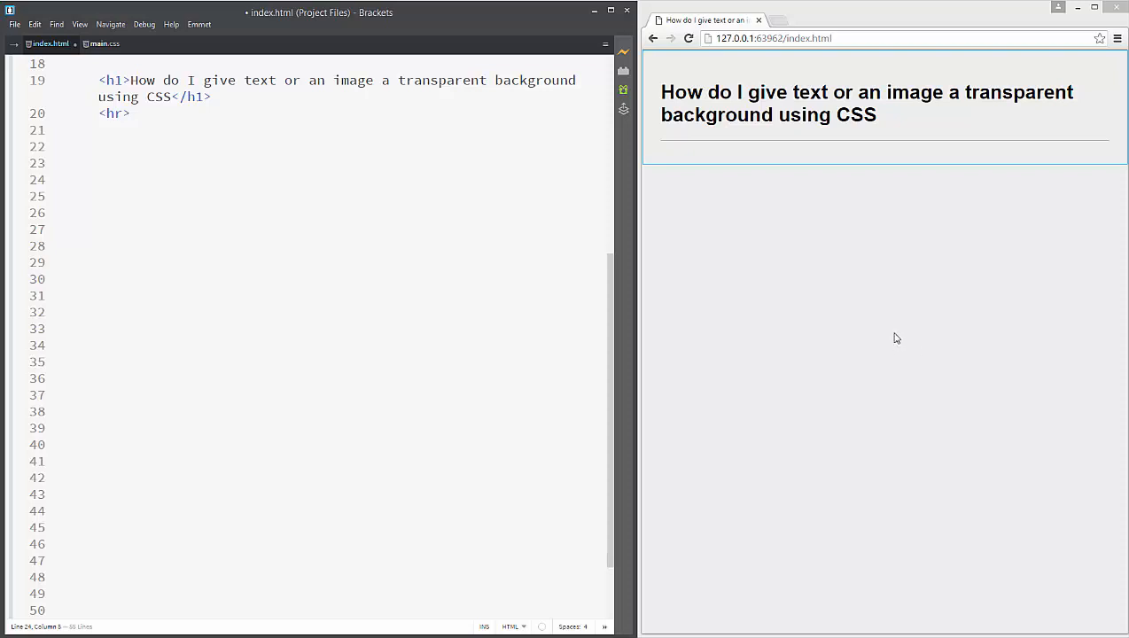
- Type a <p> reading 'This is a text with red background' under the <hr> in index.html
{"action": "left_click", "coordinate": [182, 230]}
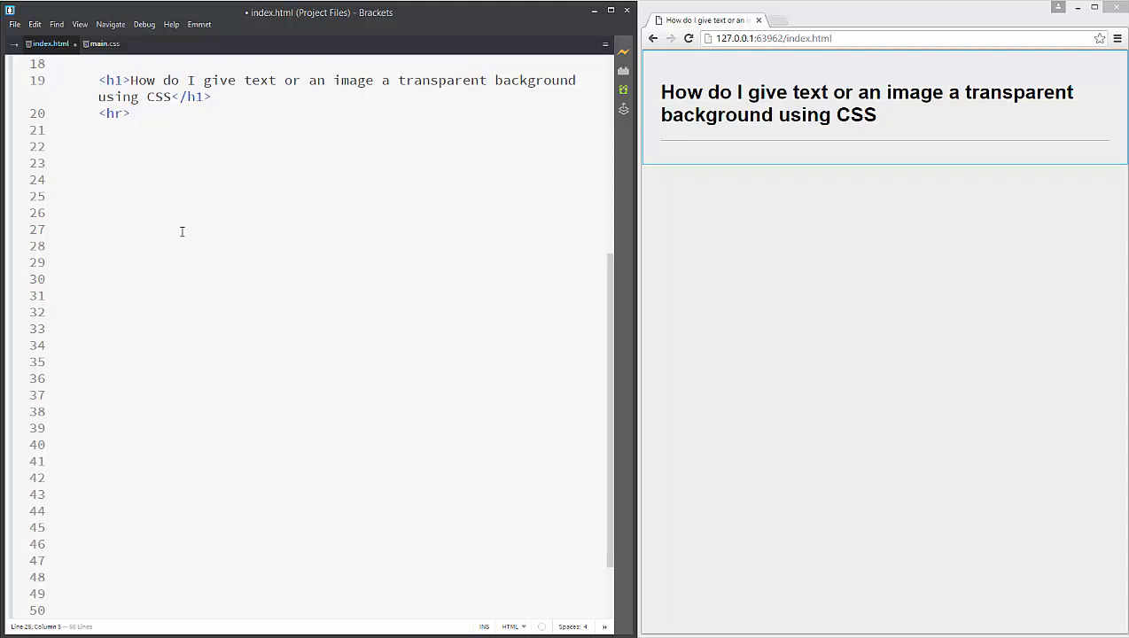
{"action": "type", "text": "p>Th</p>"}
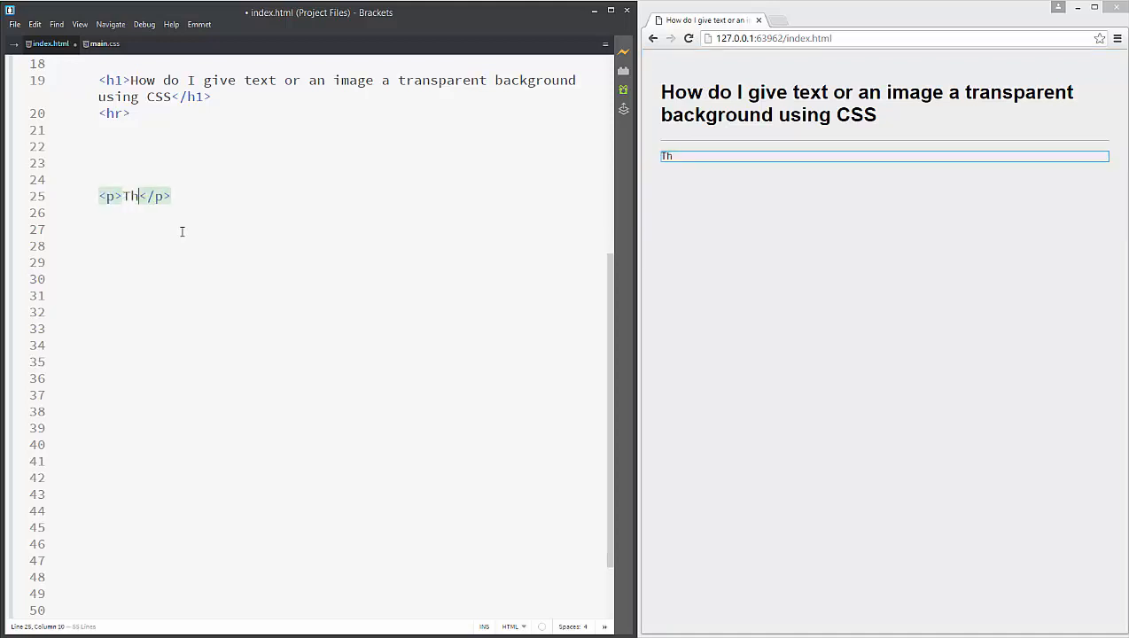
{"action": "type", "text": "is is a text with"}
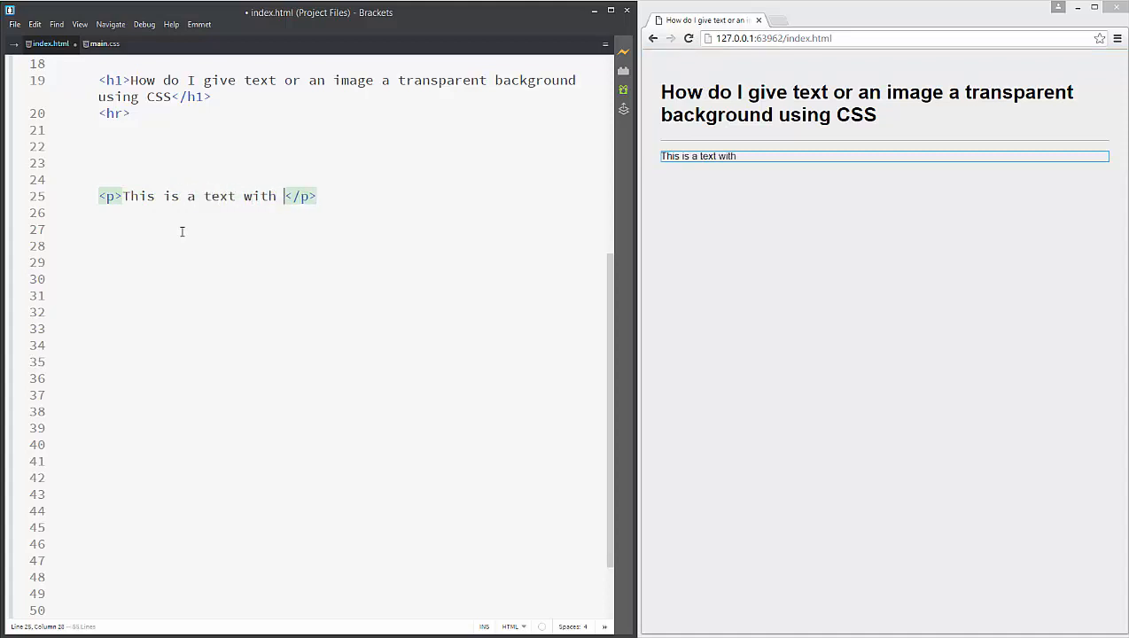
{"action": "type", "text": "red back"}
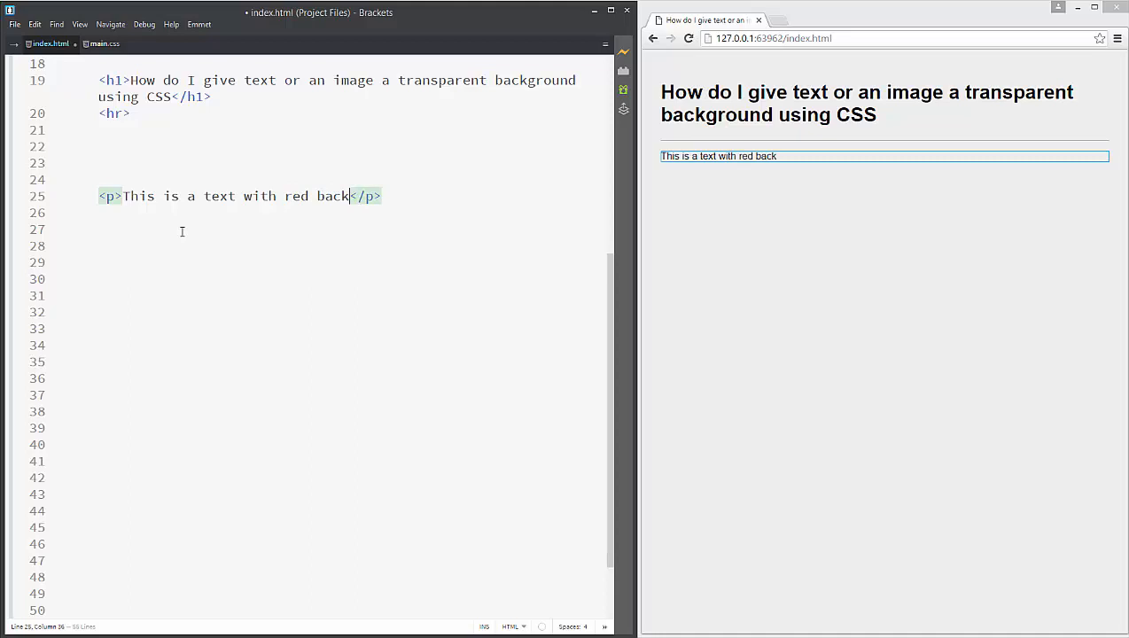
{"action": "type", "text": "rou"}
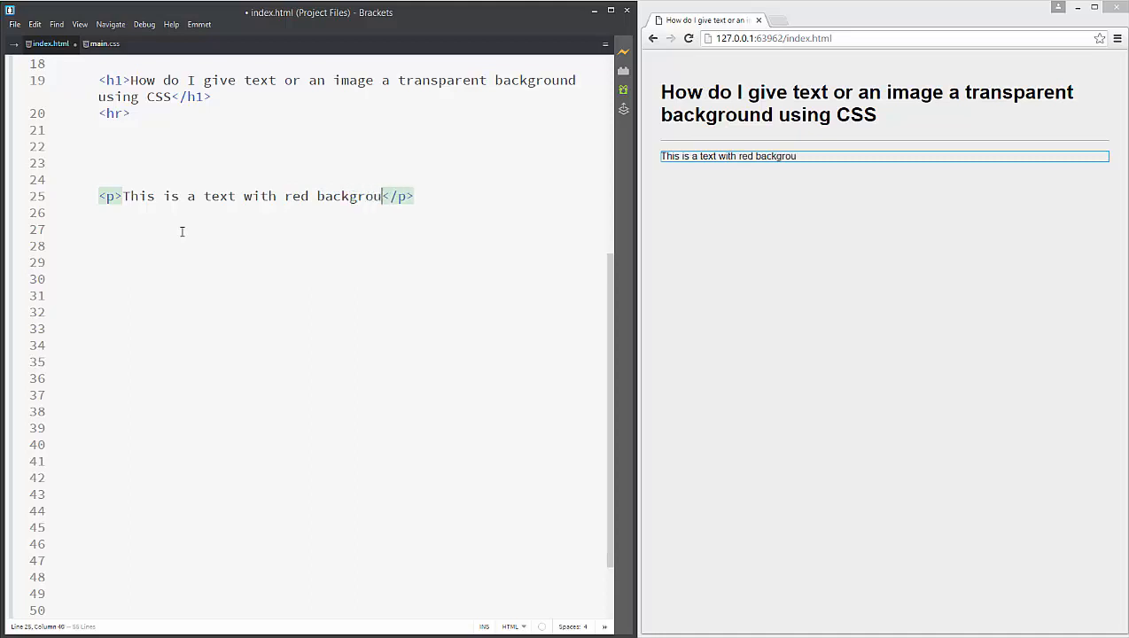
{"action": "type", "text": "nd"}
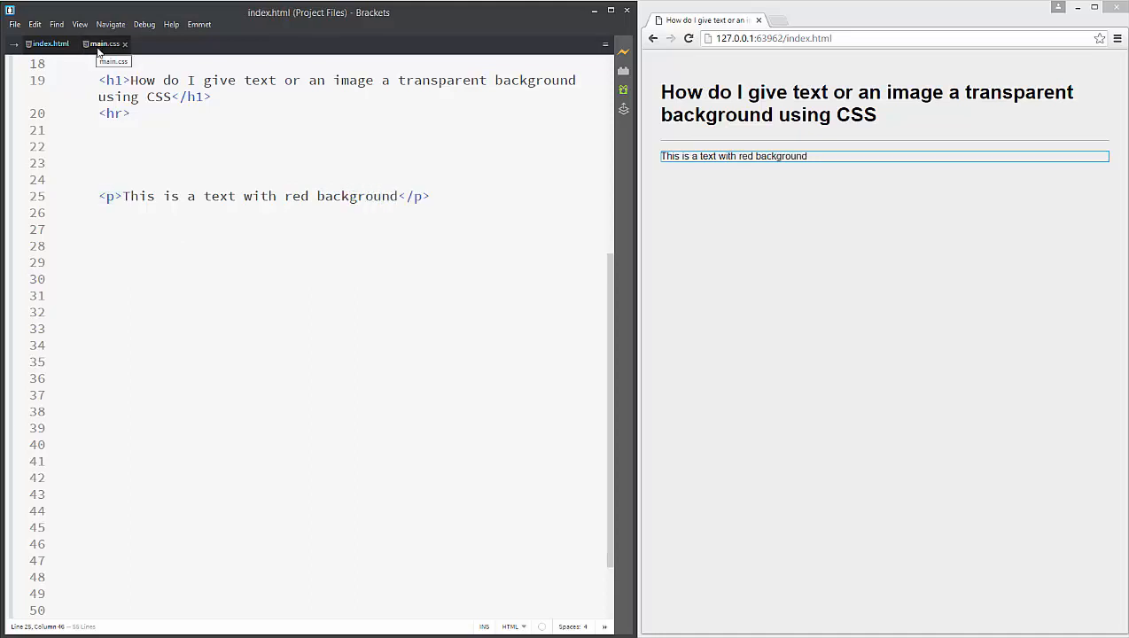
- Add a p rule to main.css with background-color #FF0000 and padding 20px
{"action": "left_click", "coordinate": [103, 44]}
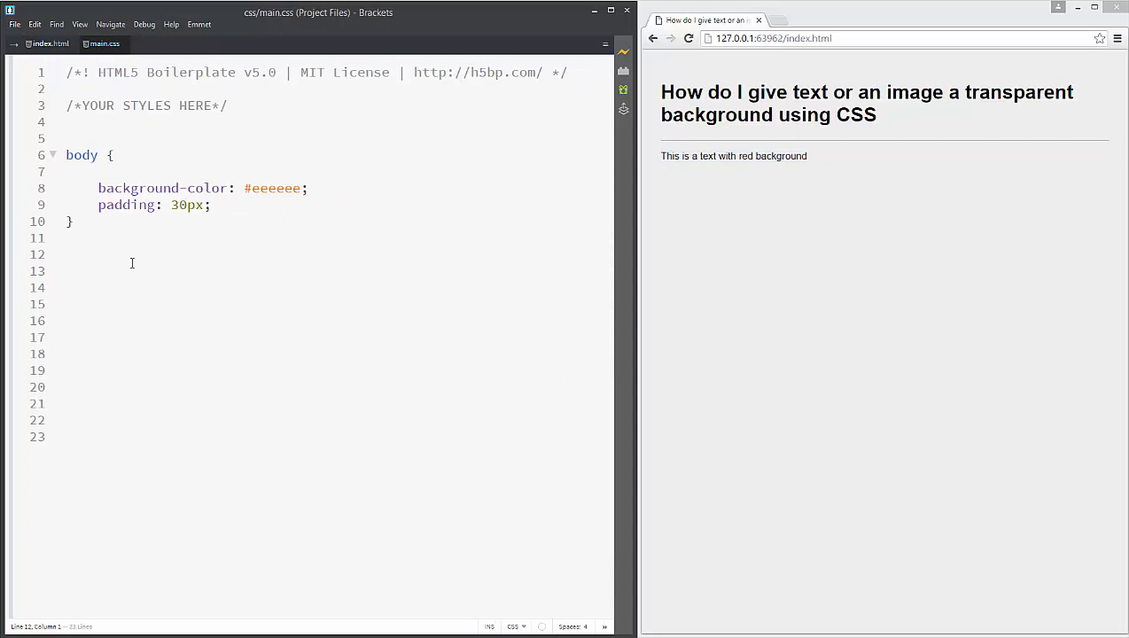
{"action": "type", "text": "p"}
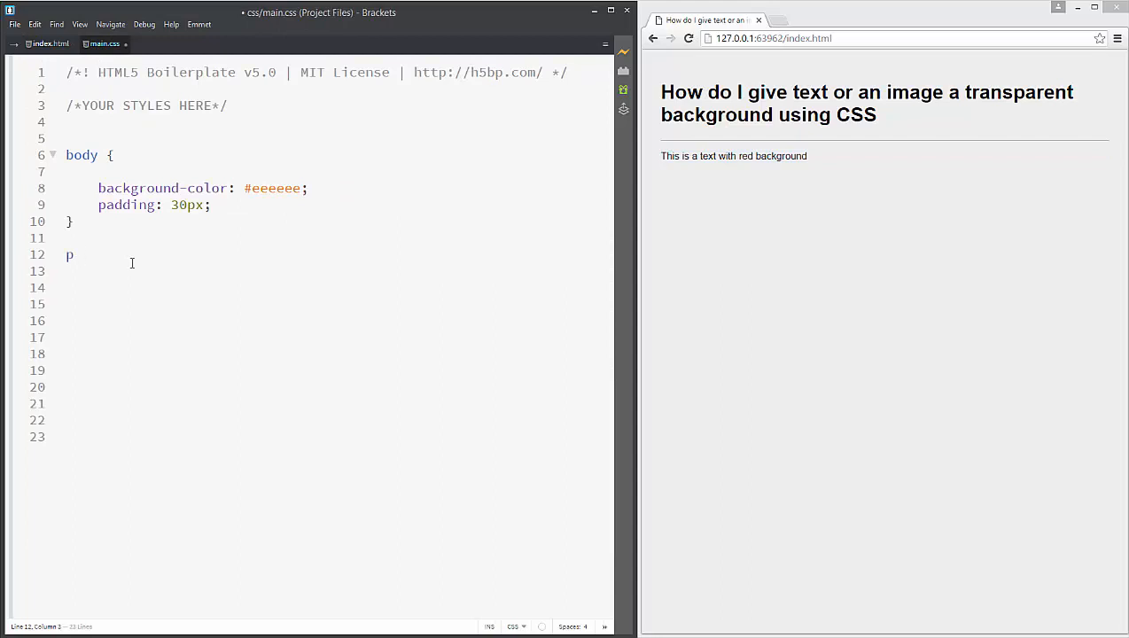
{"action": "type", "text": "{"}
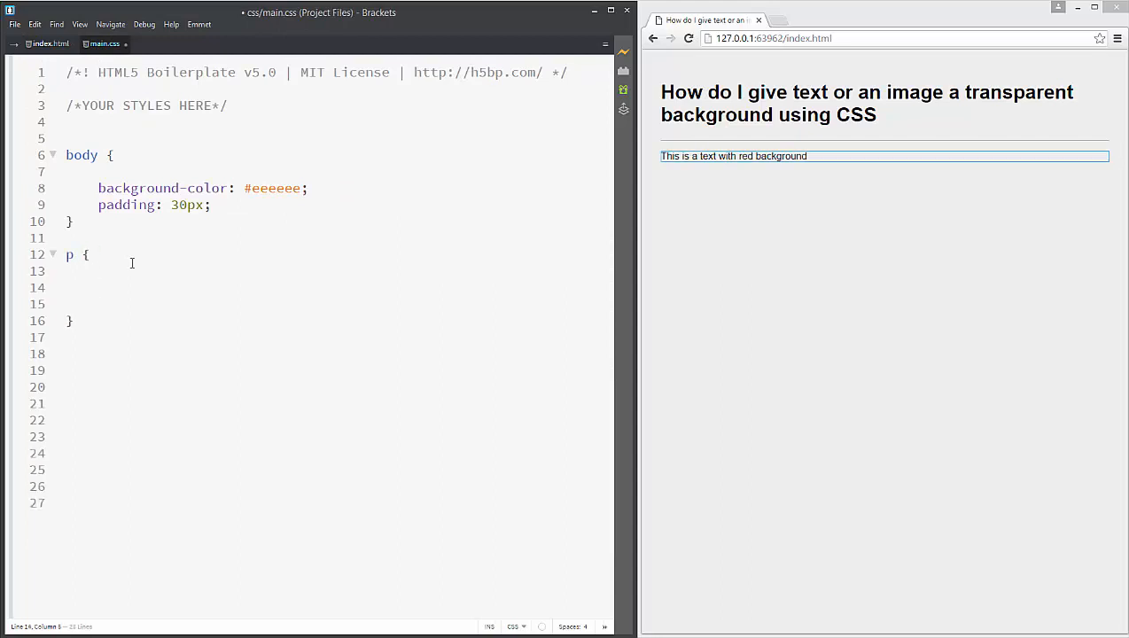
{"action": "type", "text": "b"}
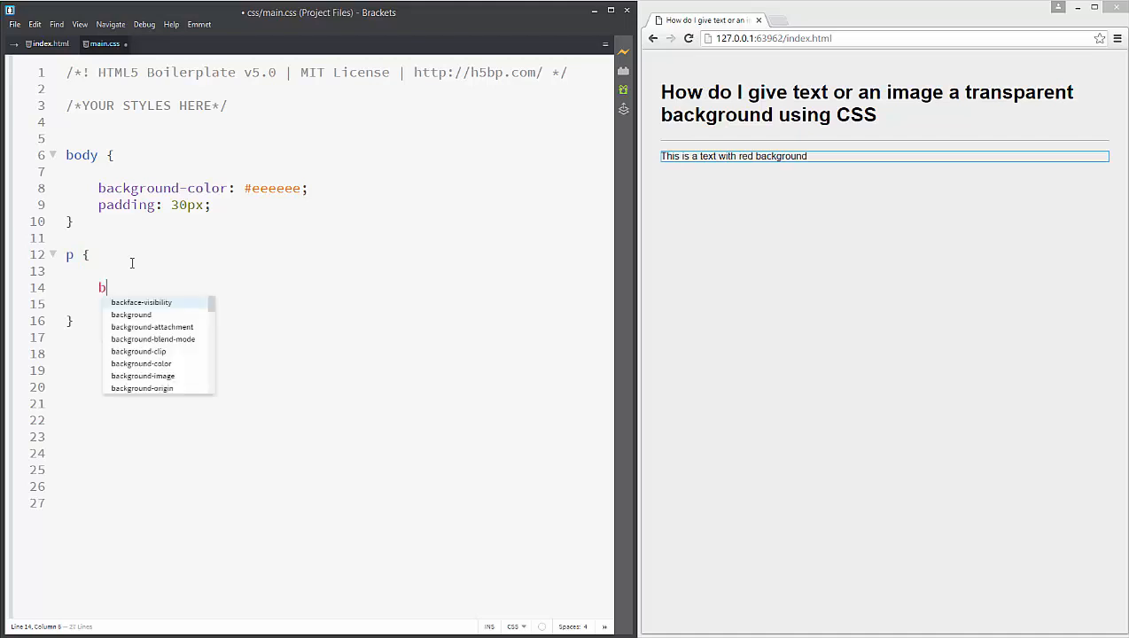
{"action": "type", "text": "ackgro"}
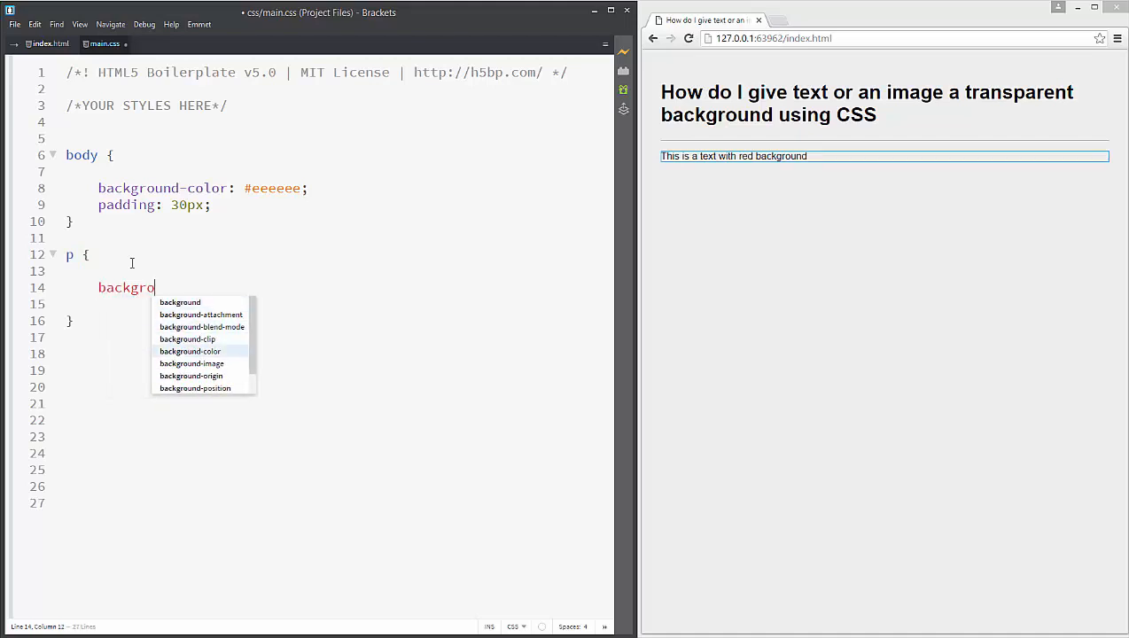
{"action": "type", "text": "background-color:"}
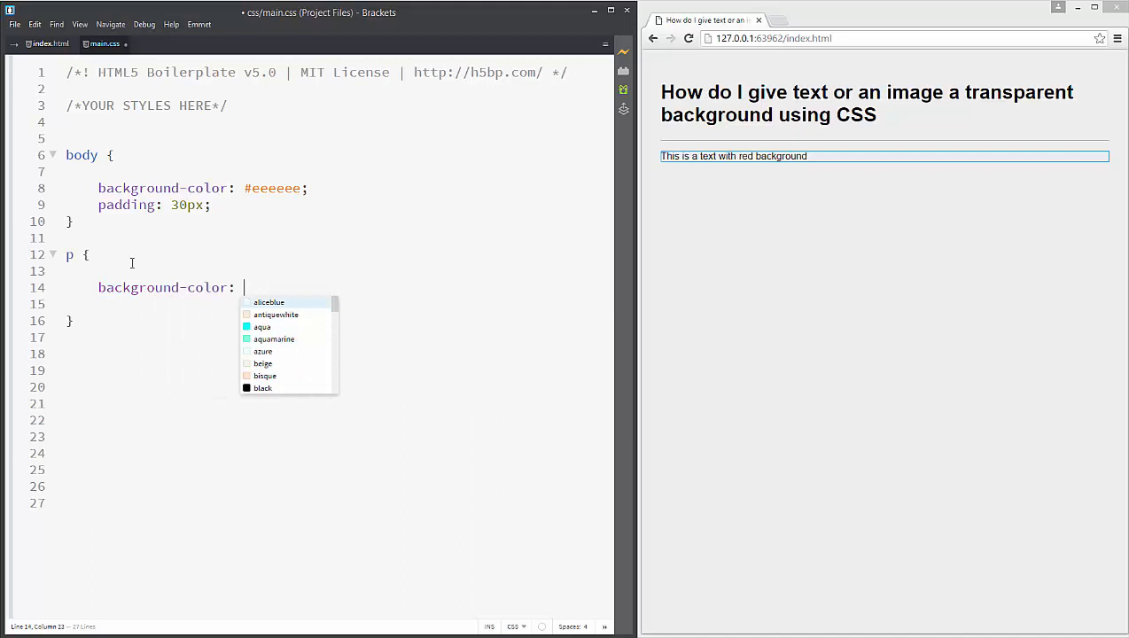
{"action": "type", "text": "#FF0000;"}
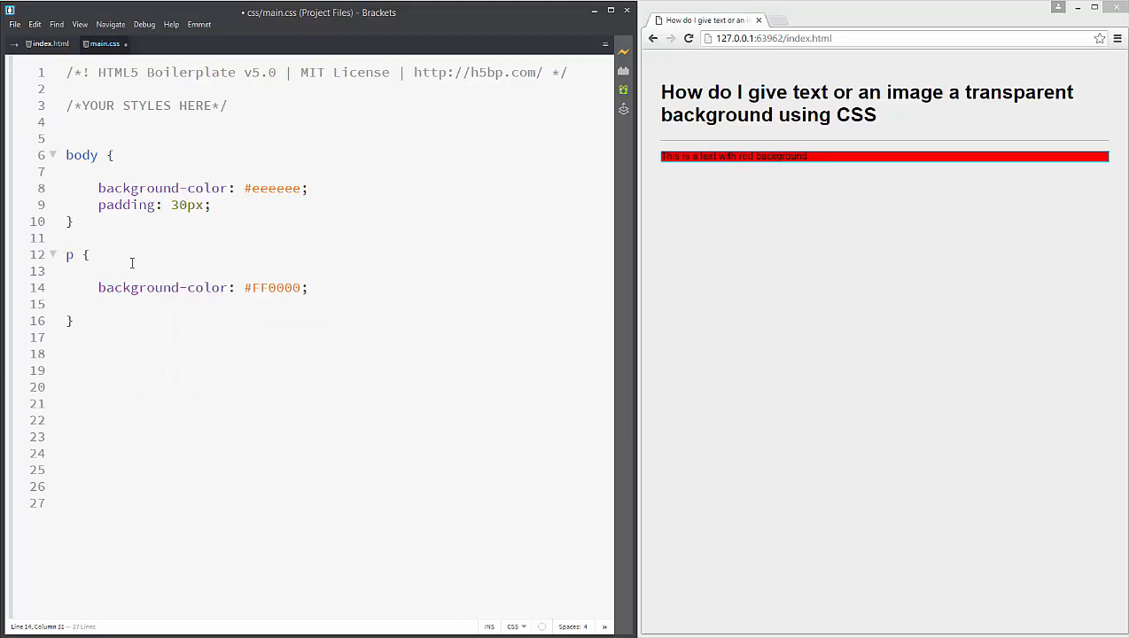
{"action": "type", "text": "padding:"}
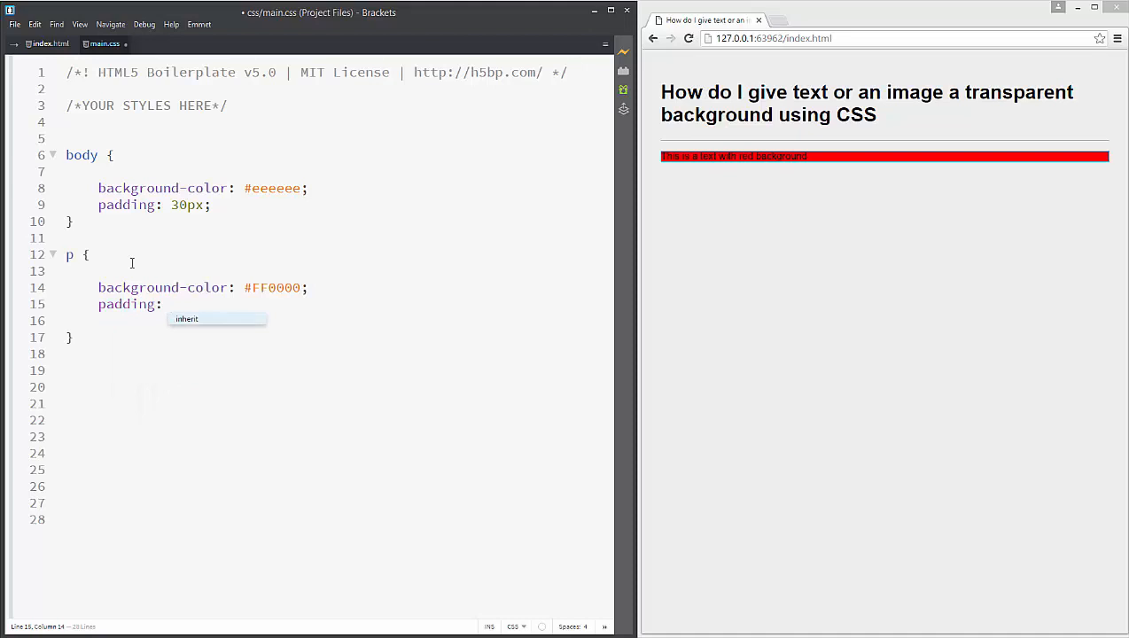
{"action": "type", "text": "20px;"}
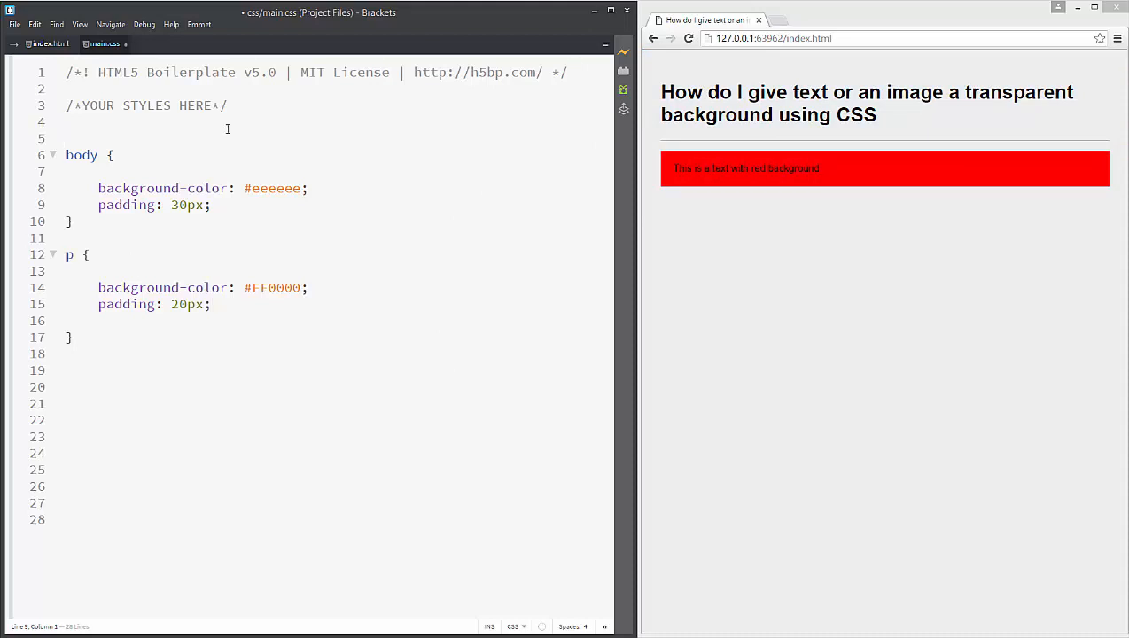
{"action": "double_click", "coordinate": [271, 188]}
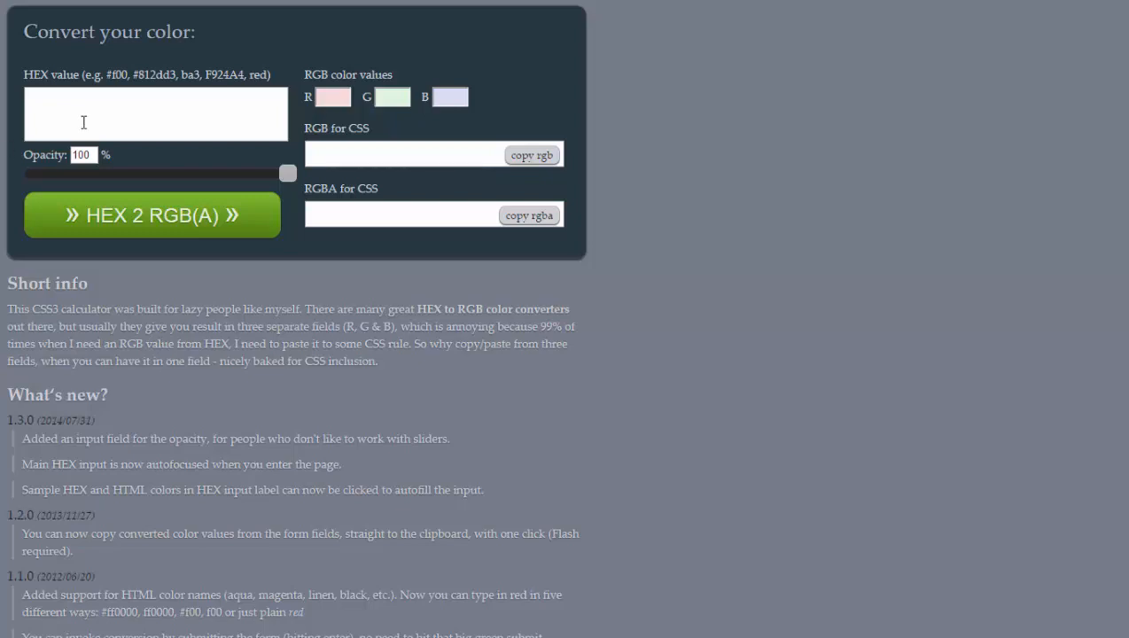
- Convert #FF0000 to rgba(255, 0, 0, 1) in the converter and copy the result
{"action": "type", "text": "#FF0000"}
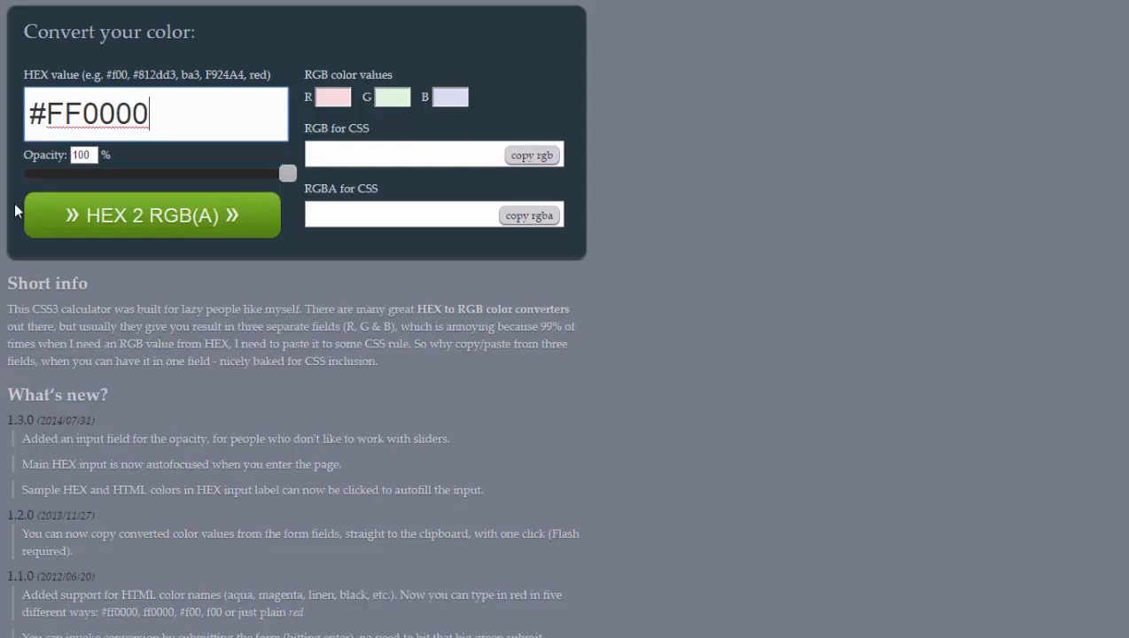
{"action": "left_click", "coordinate": [151, 215]}
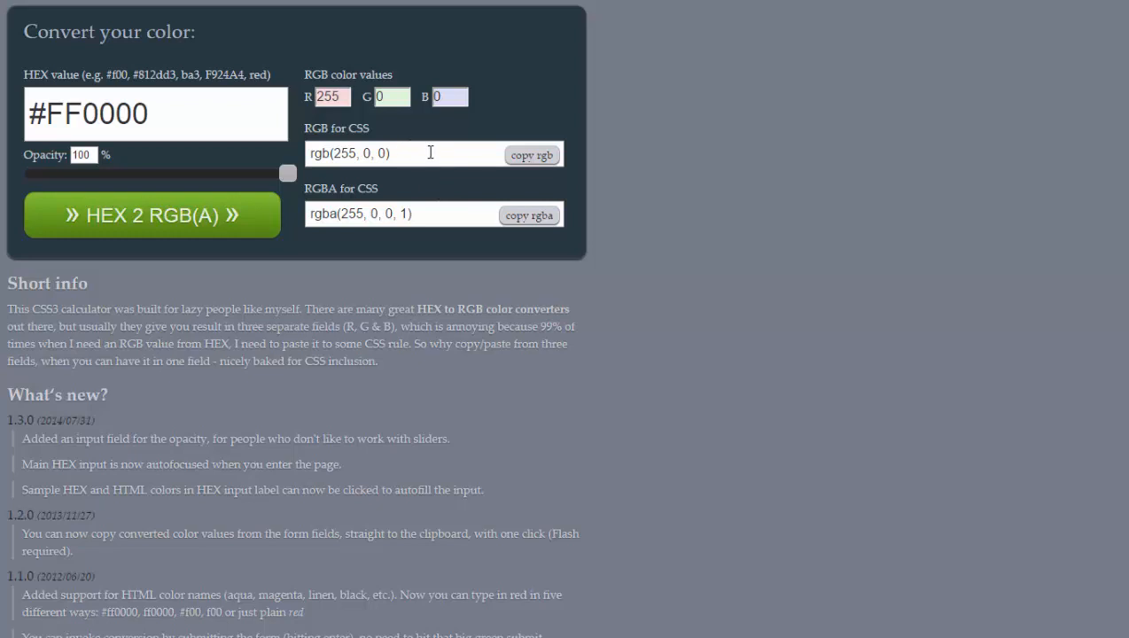
{"action": "mouse_move", "coordinate": [450, 218]}
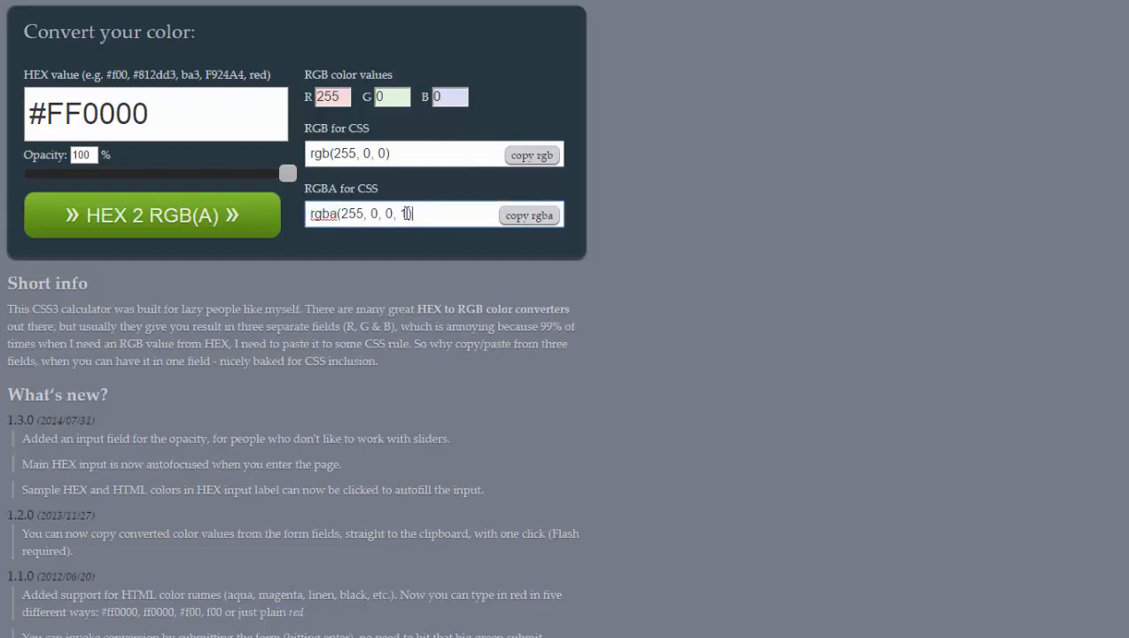
{"action": "type", "text": "1"}
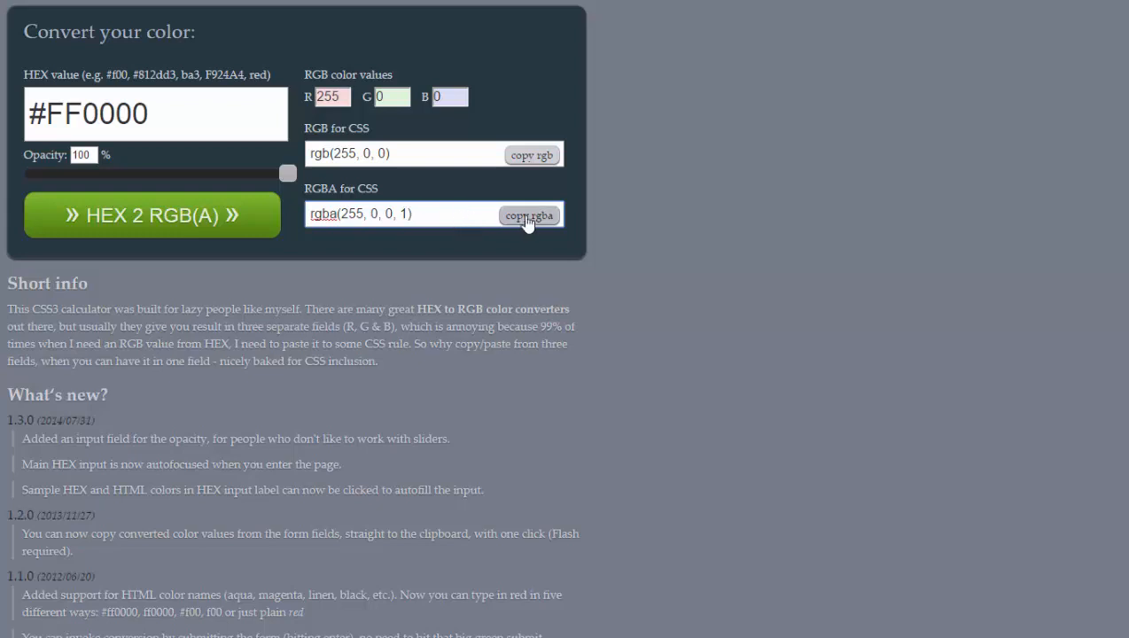
{"action": "left_click", "coordinate": [528, 215]}
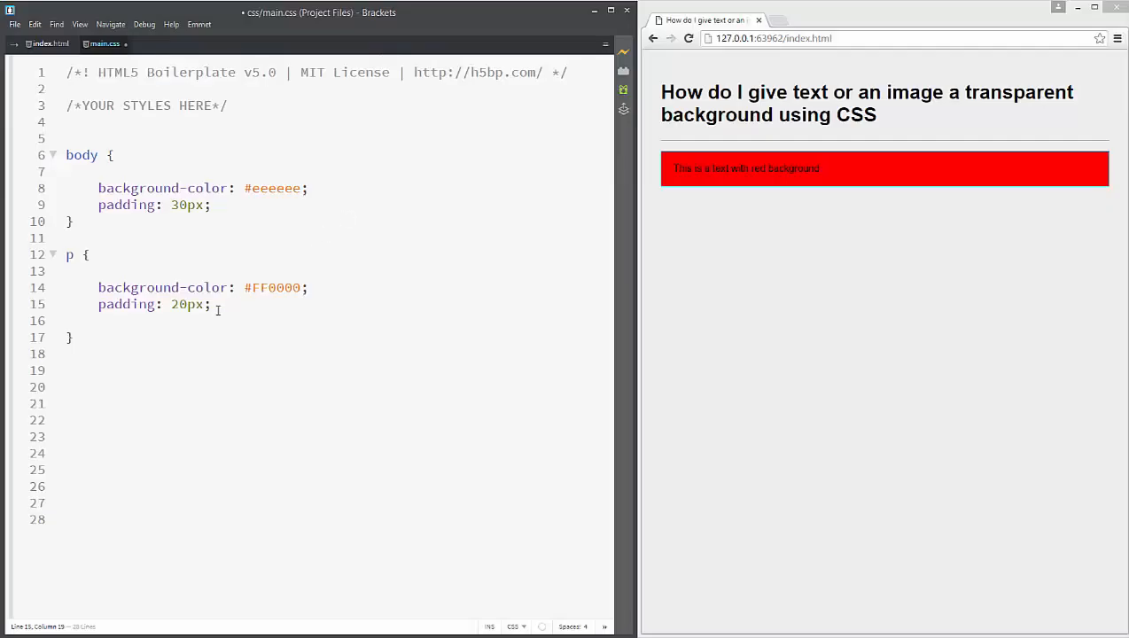
- Swap the p rule's #FF0000 for rgba(255, 0, 0, 1) and edit its alpha value
{"action": "left_click", "coordinate": [245, 287]}
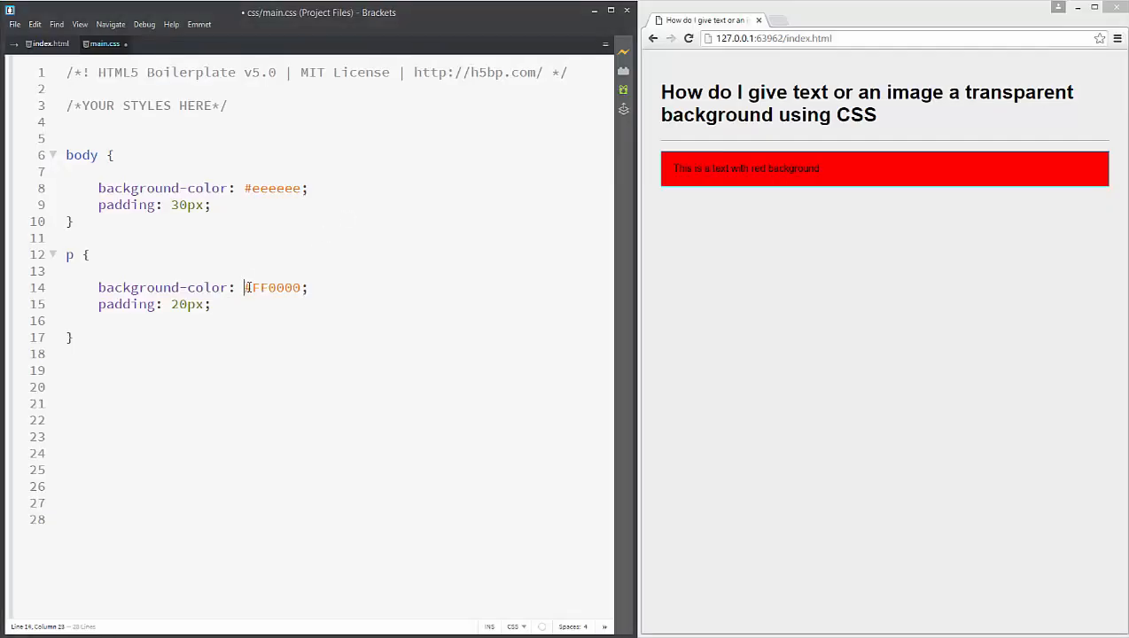
{"action": "type", "text": "rgba(255, 0, 0, 1)"}
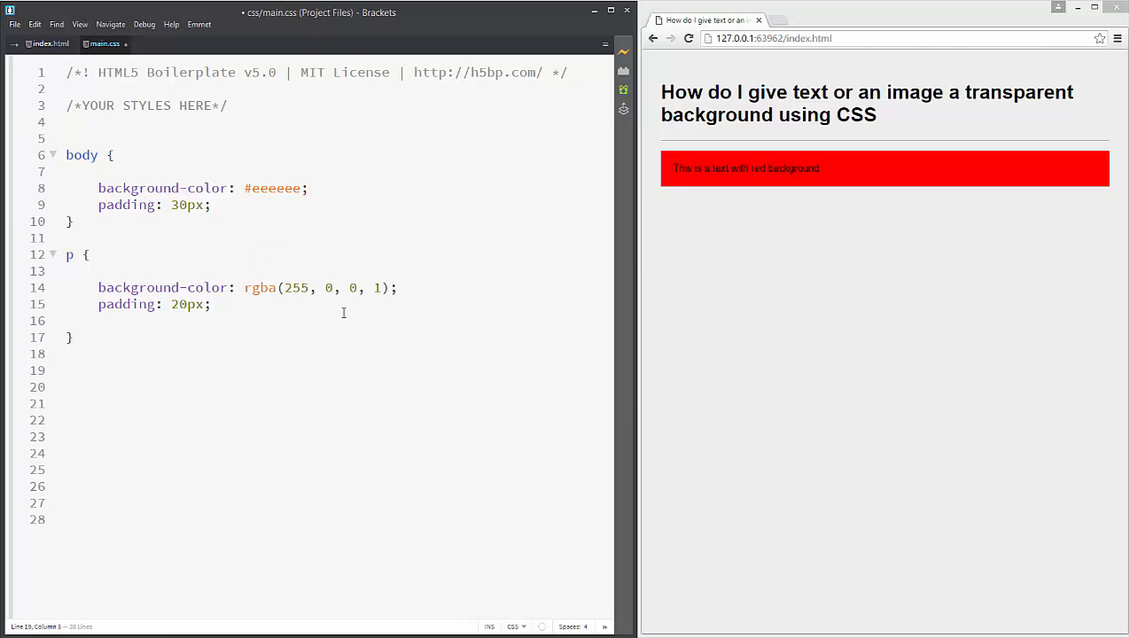
{"action": "left_click", "coordinate": [99, 371]}
{"action": "type", "text": "0."}
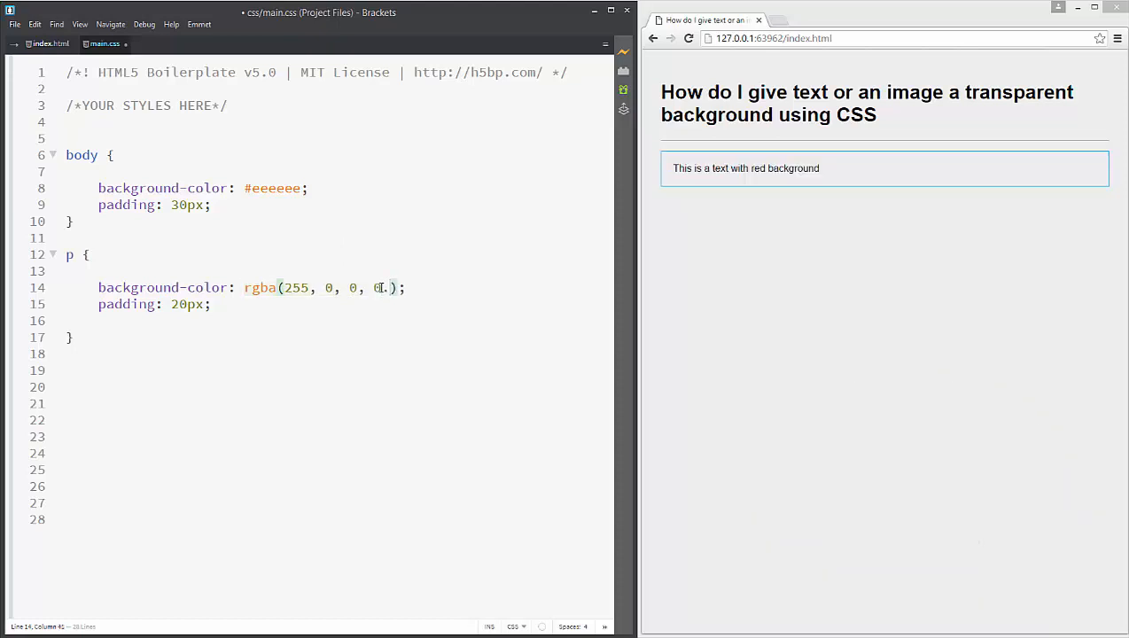
{"action": "type", "text": "5"}
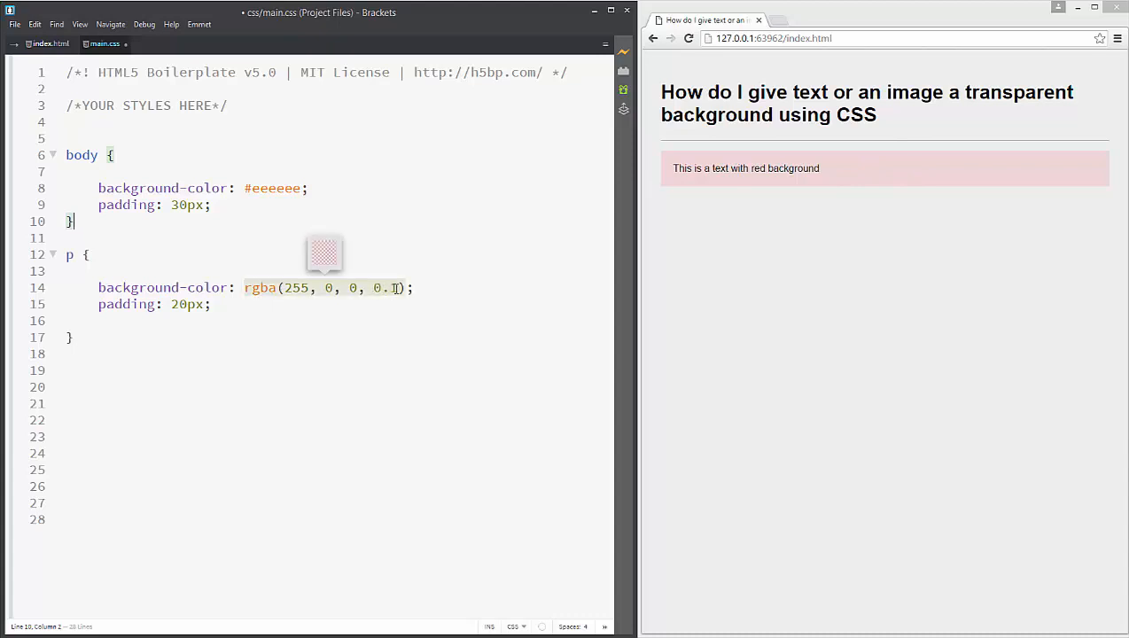
- Replace the alpha value with .3, making the background rgba(255, 0, 0, .3)
{"action": "key", "text": "Backspace"}
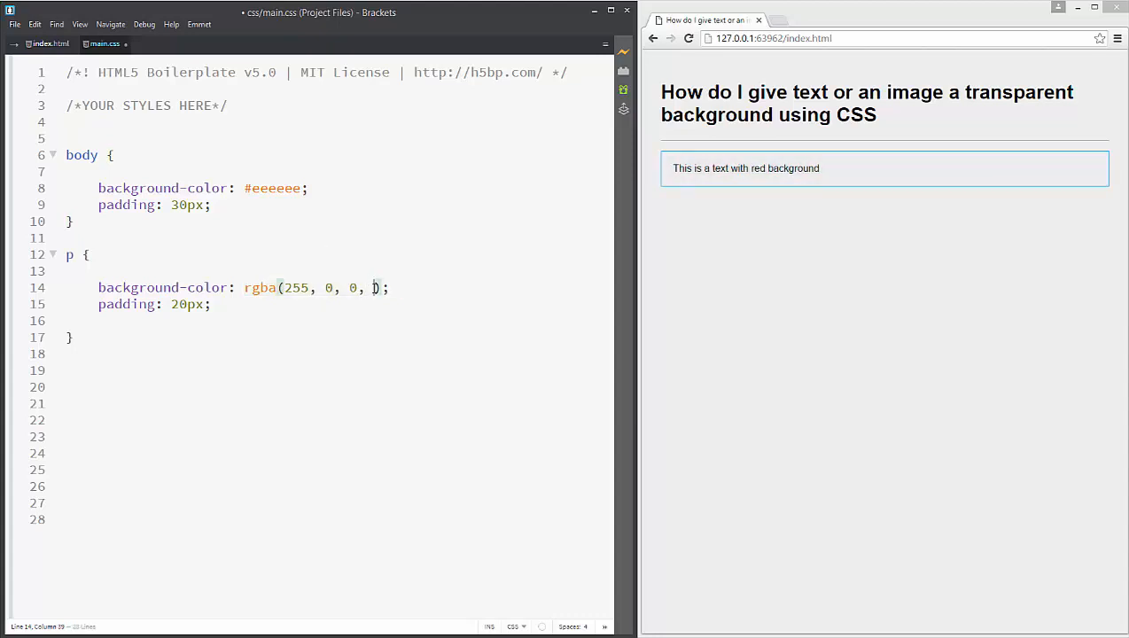
{"action": "key", "text": "backspace"}
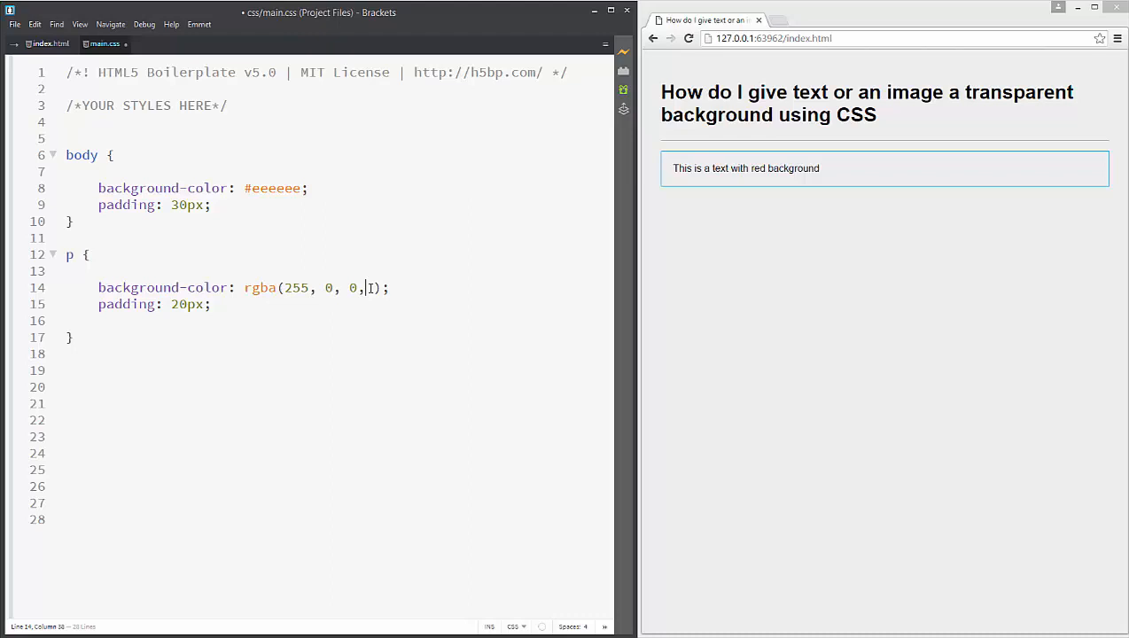
{"action": "key", "text": "Backspace"}
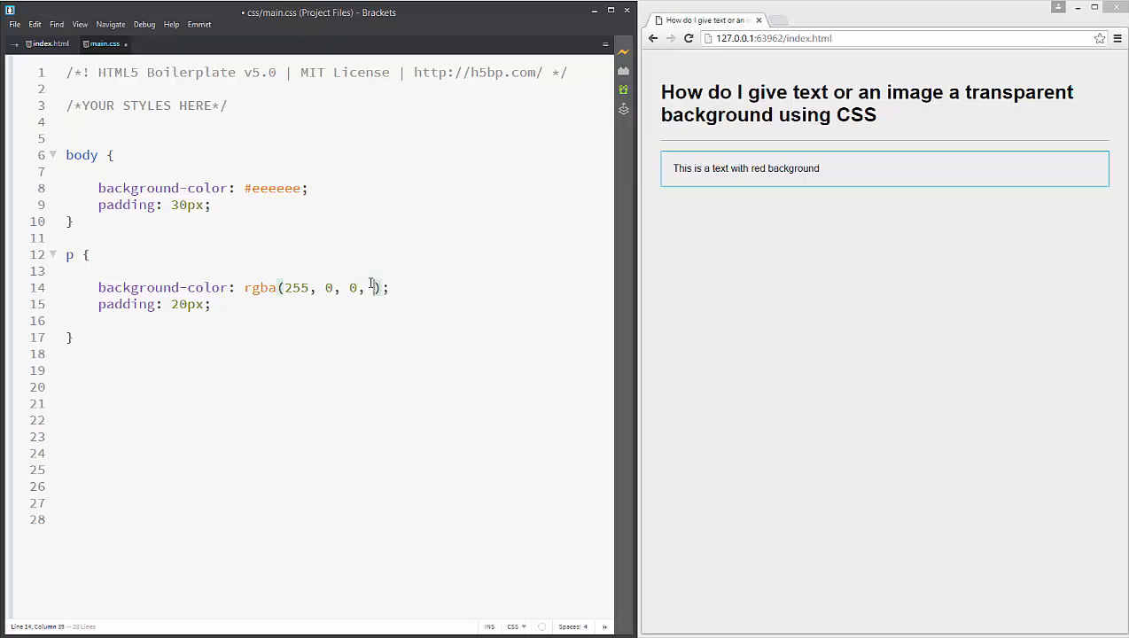
{"action": "type", "text": "."}
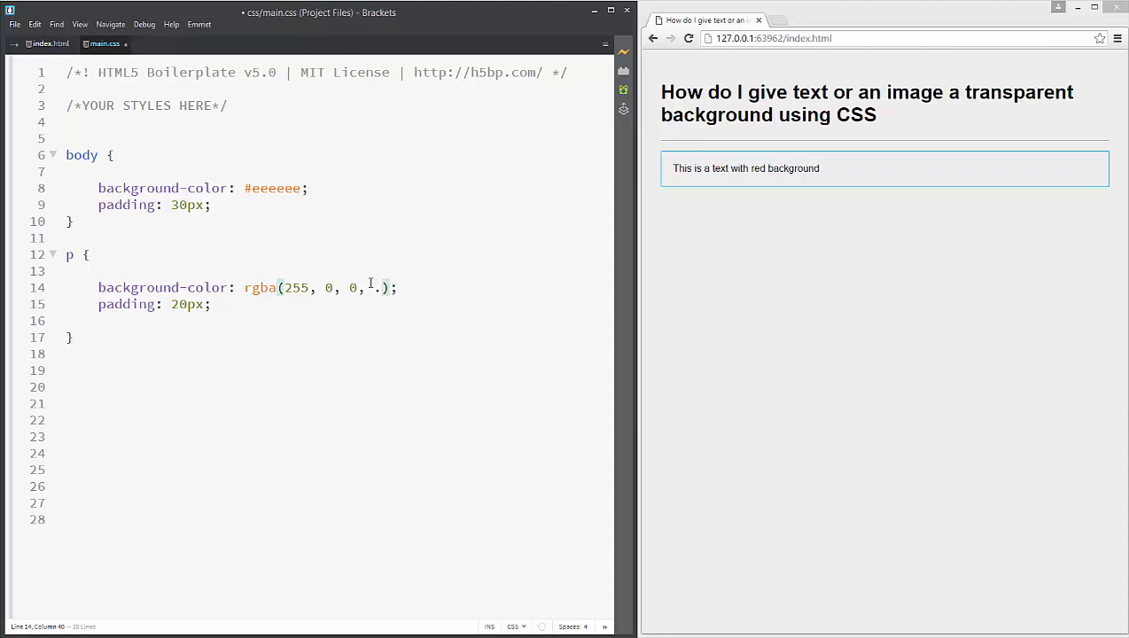
{"action": "type", "text": "3"}
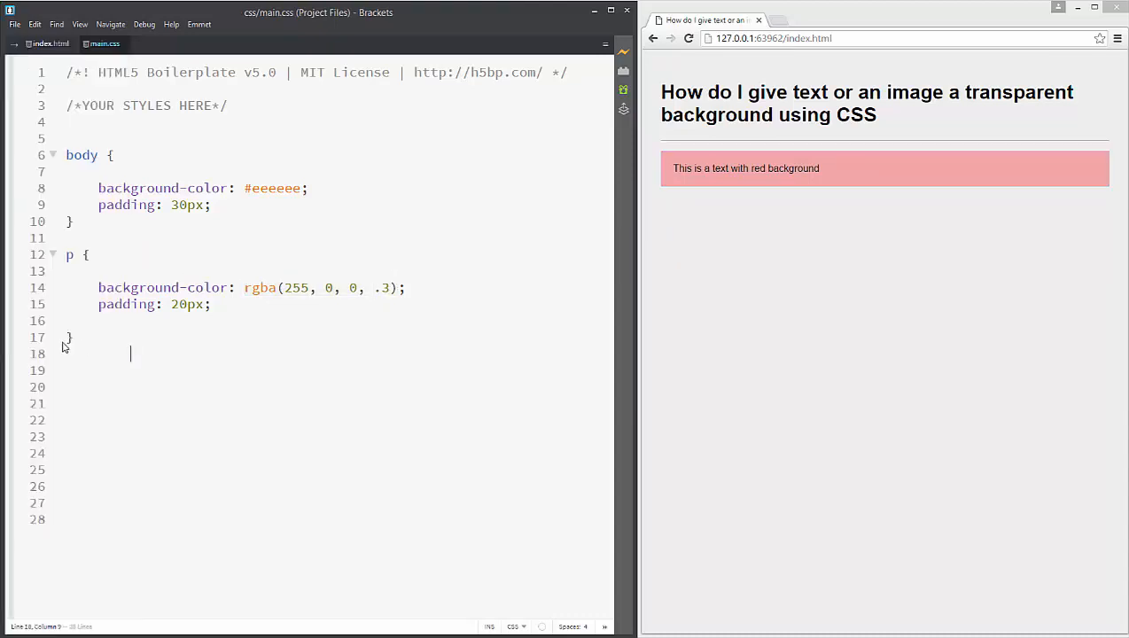
- Insert an img tag for /img/motherboard.jpg below the paragraph in index.html
{"action": "left_click", "coordinate": [48, 44]}
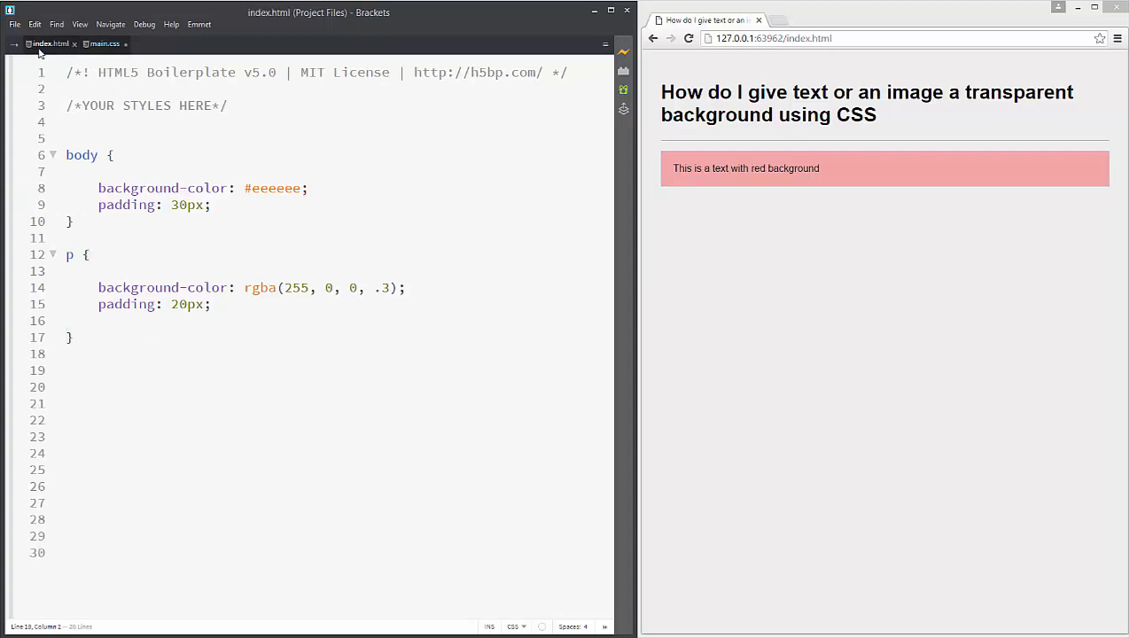
{"action": "type", "text": "img src=\"\" alt=\"\">"}
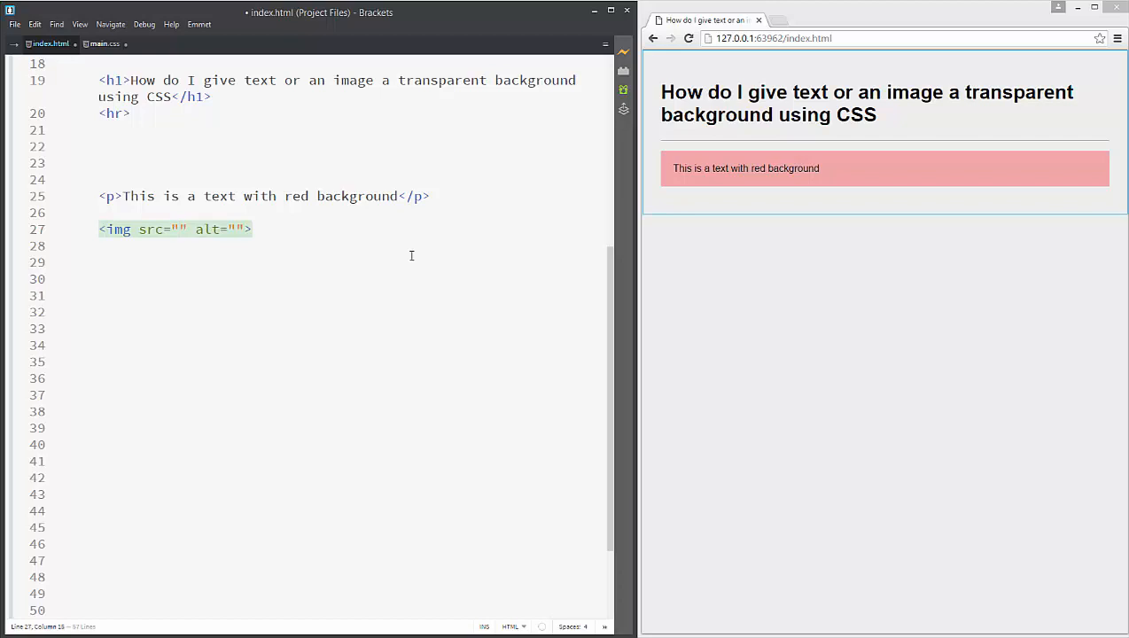
{"action": "type", "text": "/"}
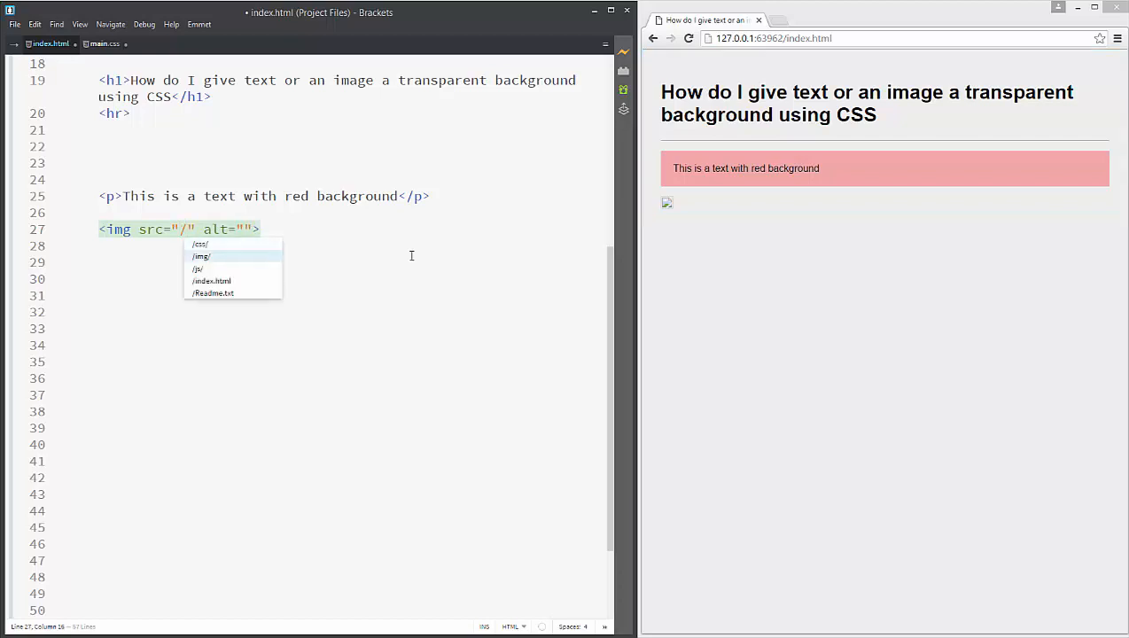
{"action": "left_click", "coordinate": [200, 256]}
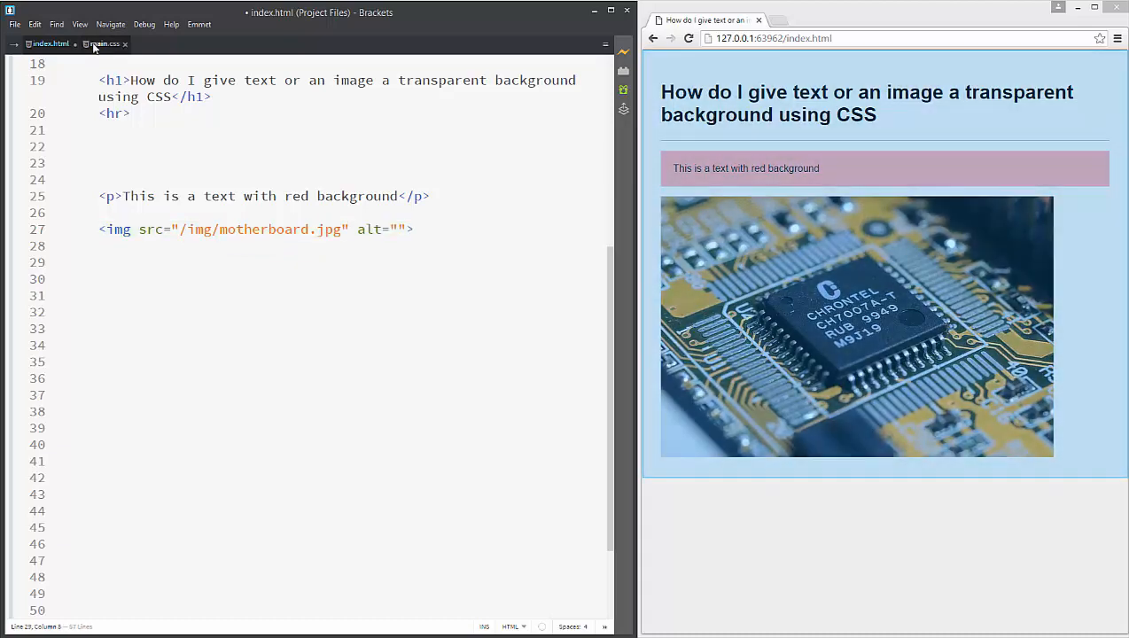
{"action": "left_click", "coordinate": [104, 44]}
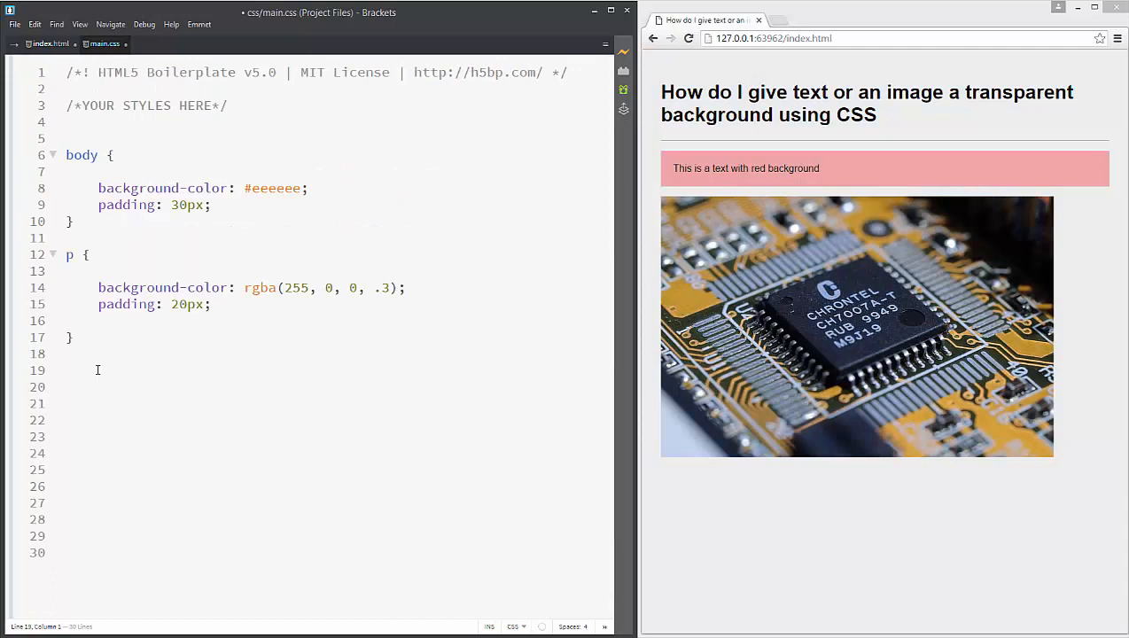
- Add an img rule with 30px padding and an rgba(255, 0, 0, .7) background
{"action": "type", "text": "img"}
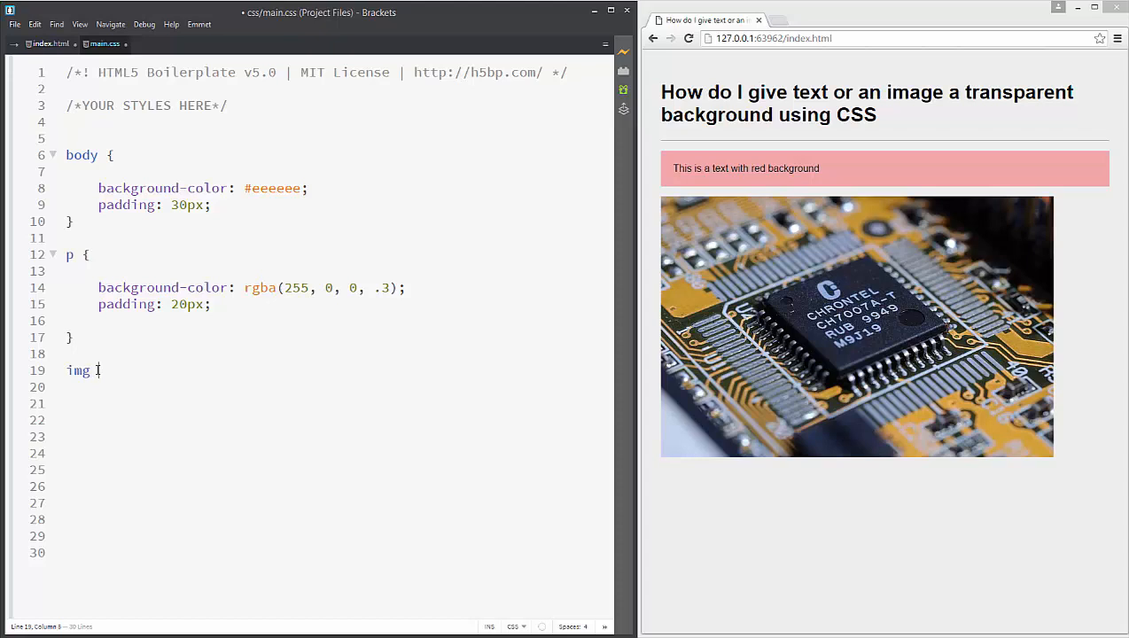
{"action": "type", "text": "{"}
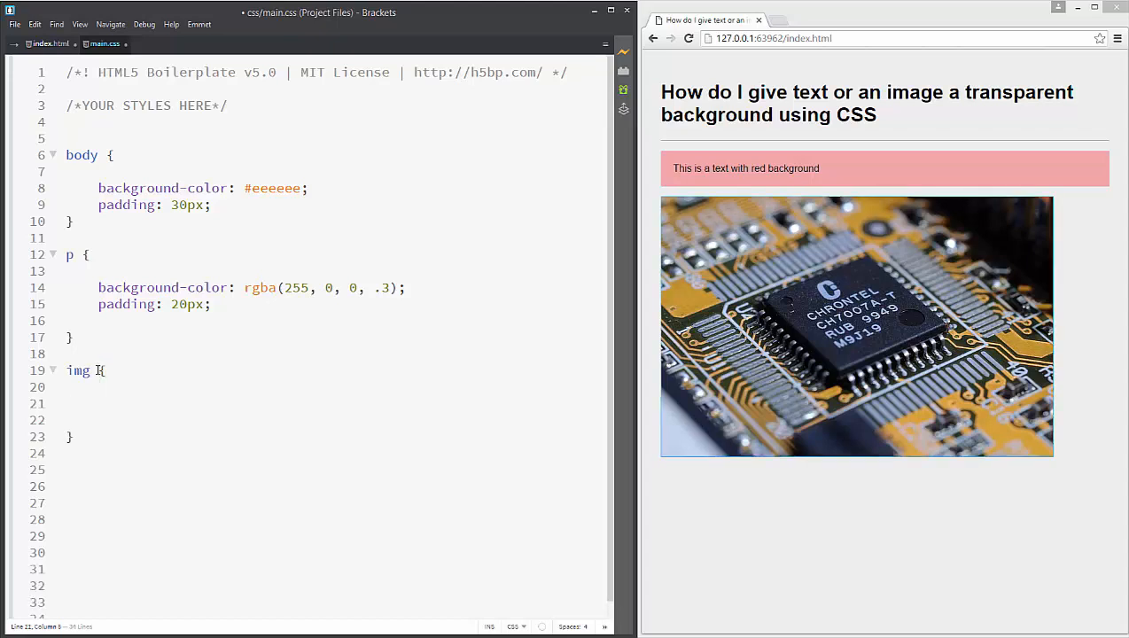
{"action": "left_click_drag", "start_coordinate": [133, 287], "coordinate": [405, 287]}
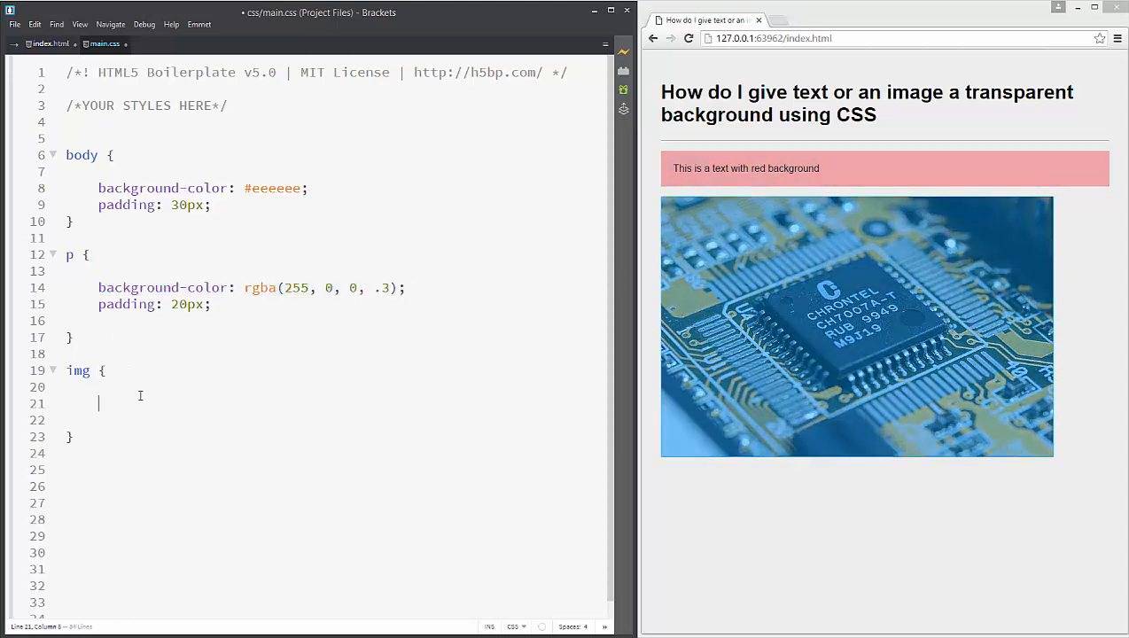
{"action": "type", "text": "background-color: rgba(255, 0, 0, .3);"}
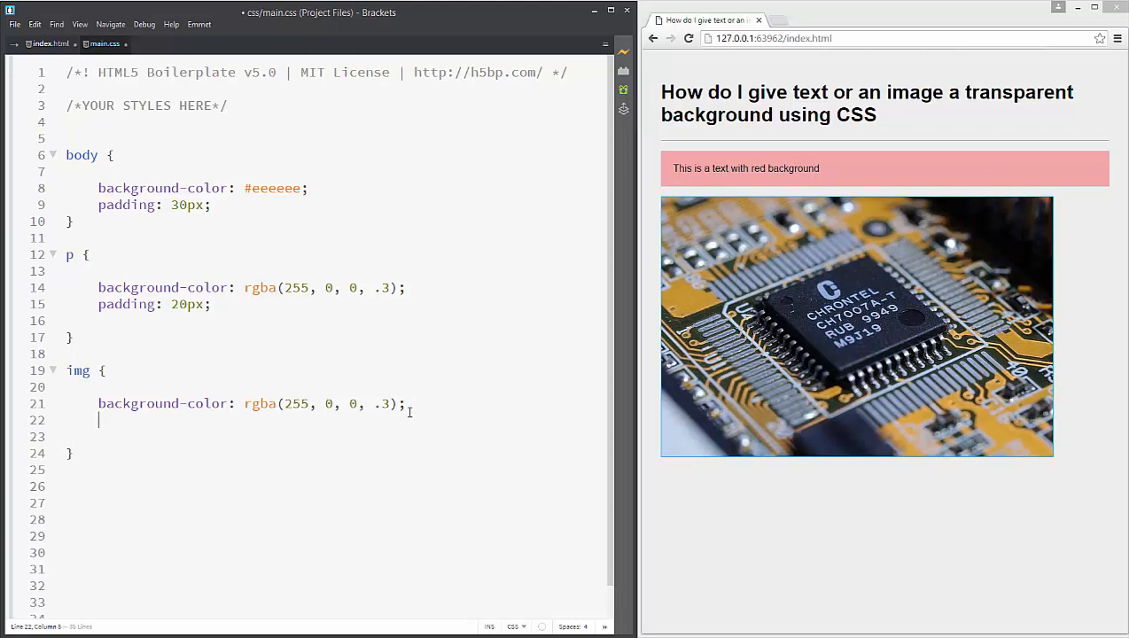
{"action": "type", "text": "pad"}
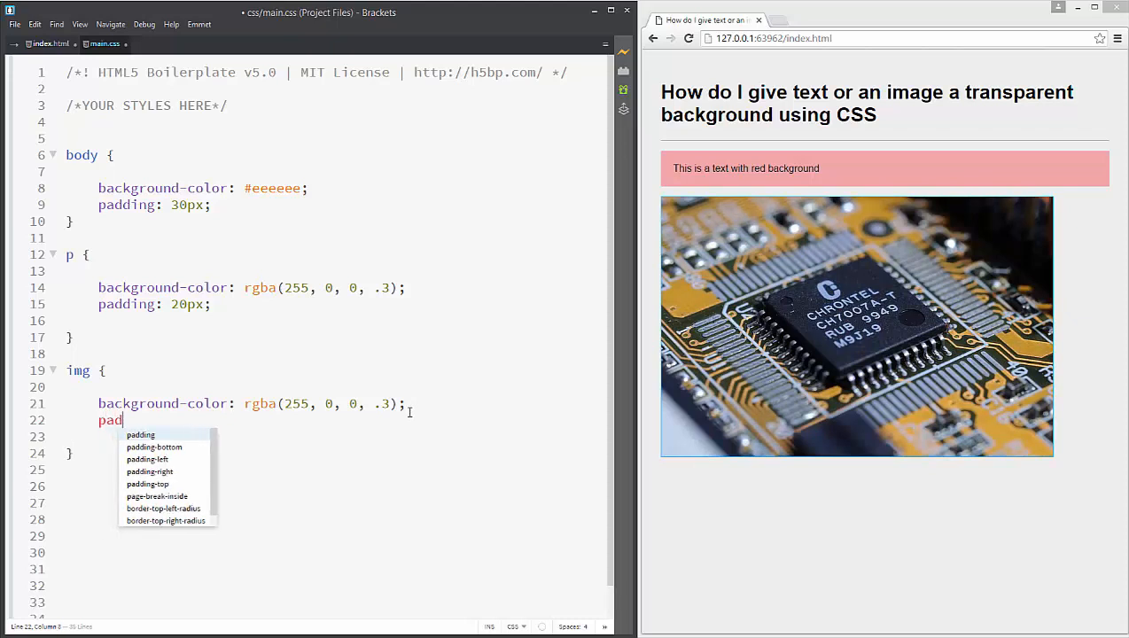
{"action": "type", "text": "ding: 30"}
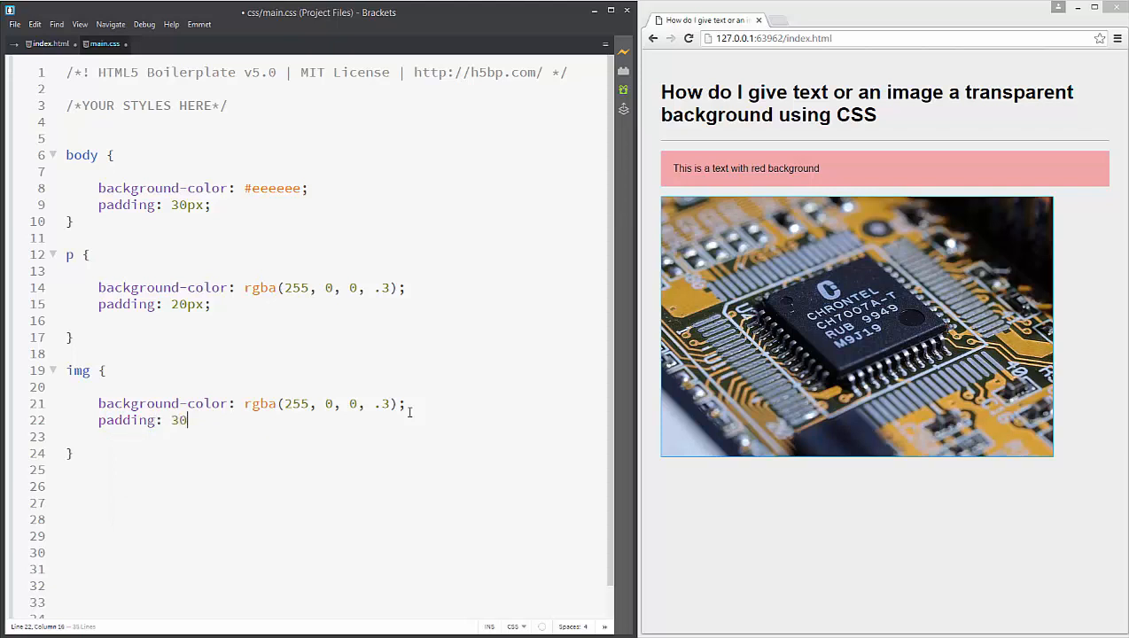
{"action": "type", "text": "px;"}
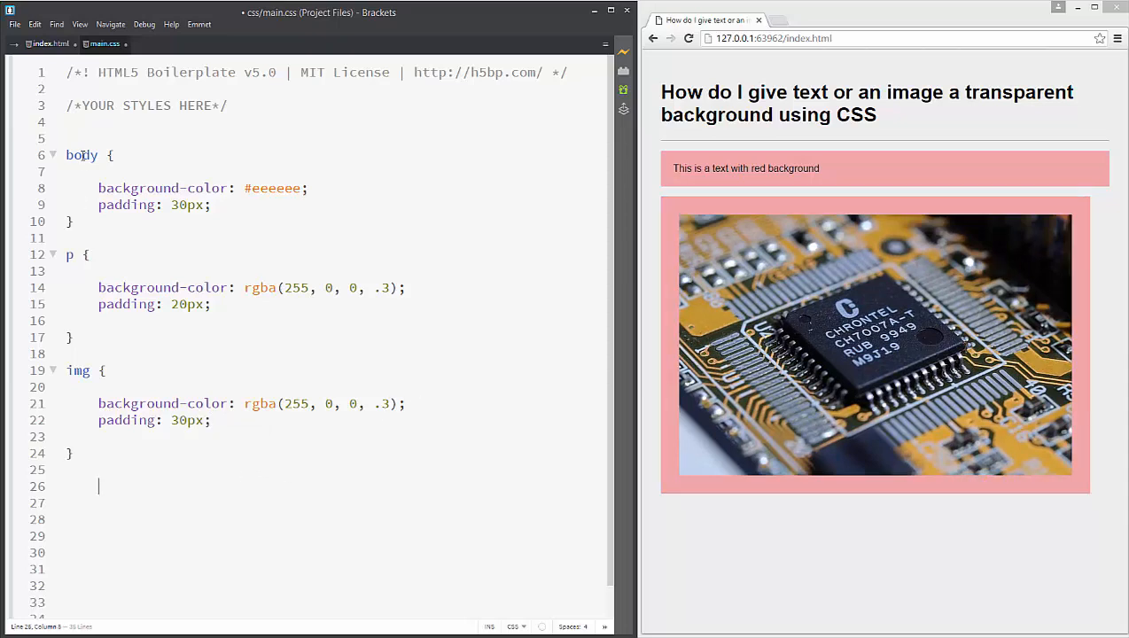
{"action": "double_click", "coordinate": [384, 403]}
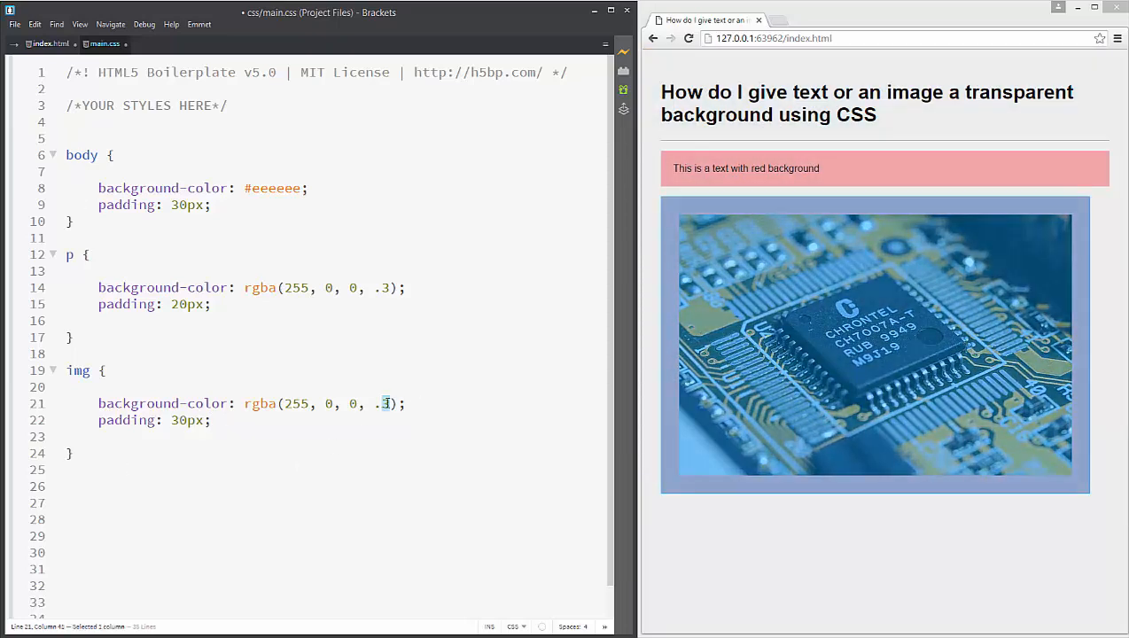
{"action": "type", "text": "7"}
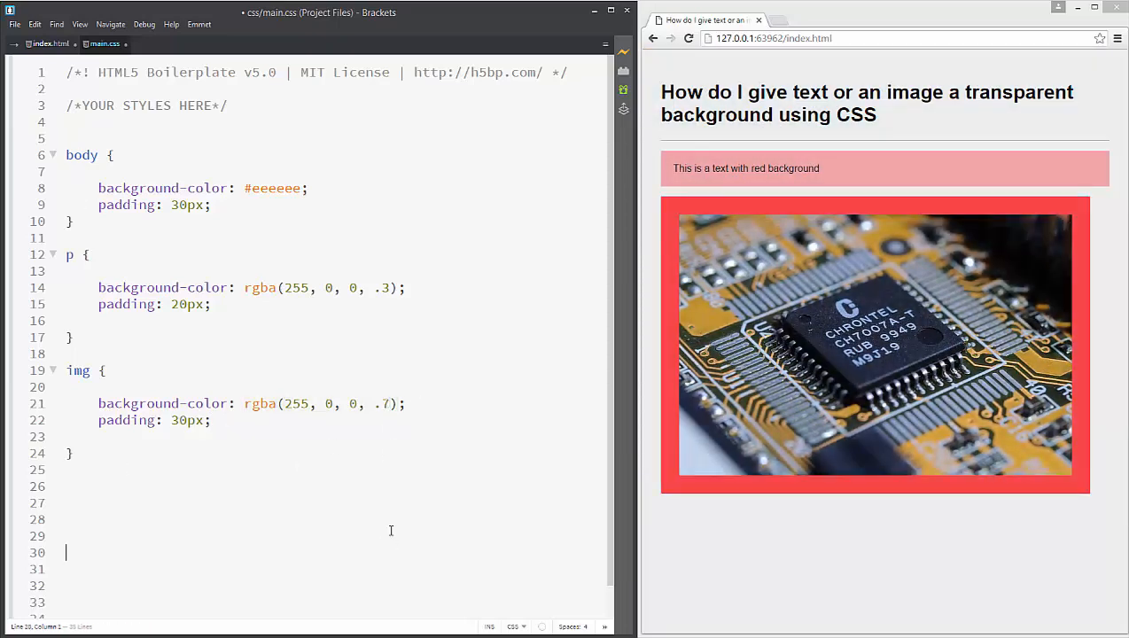